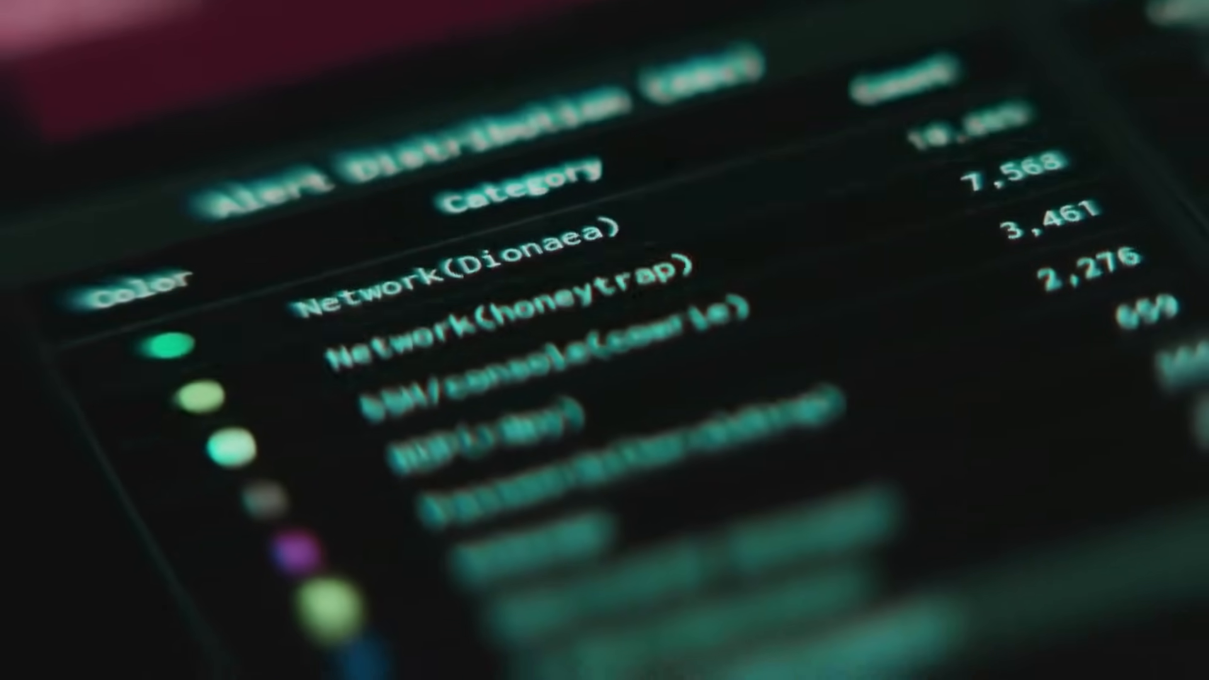
scroll("down", 3)
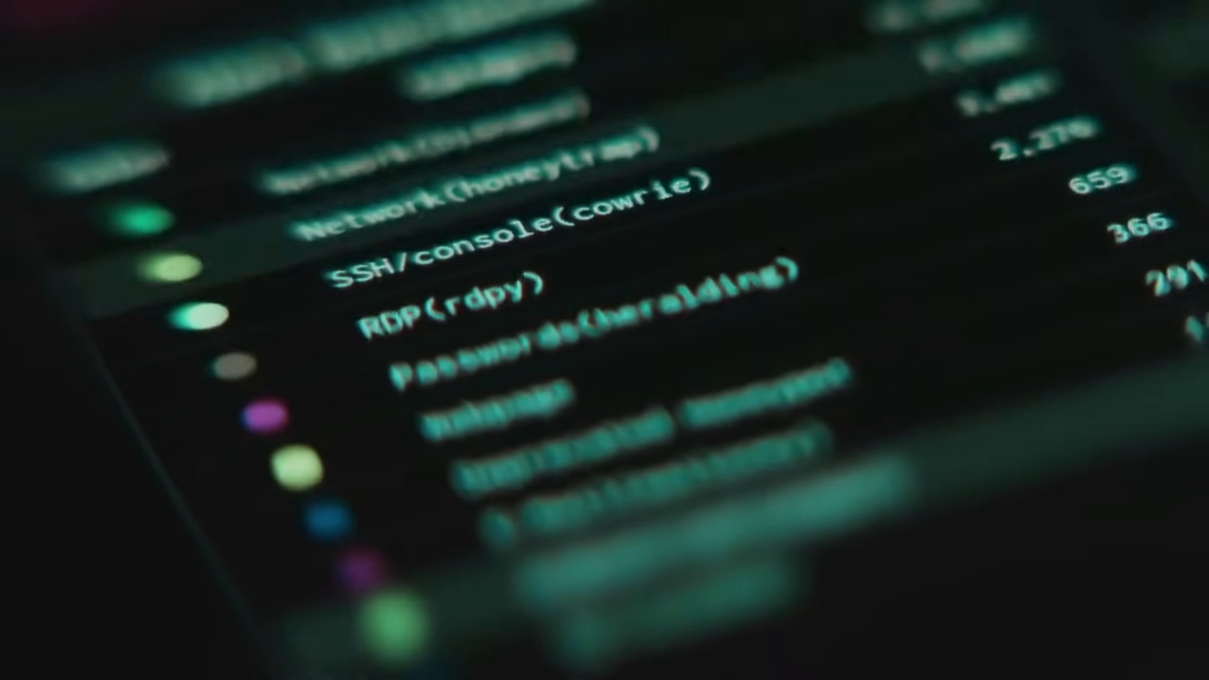